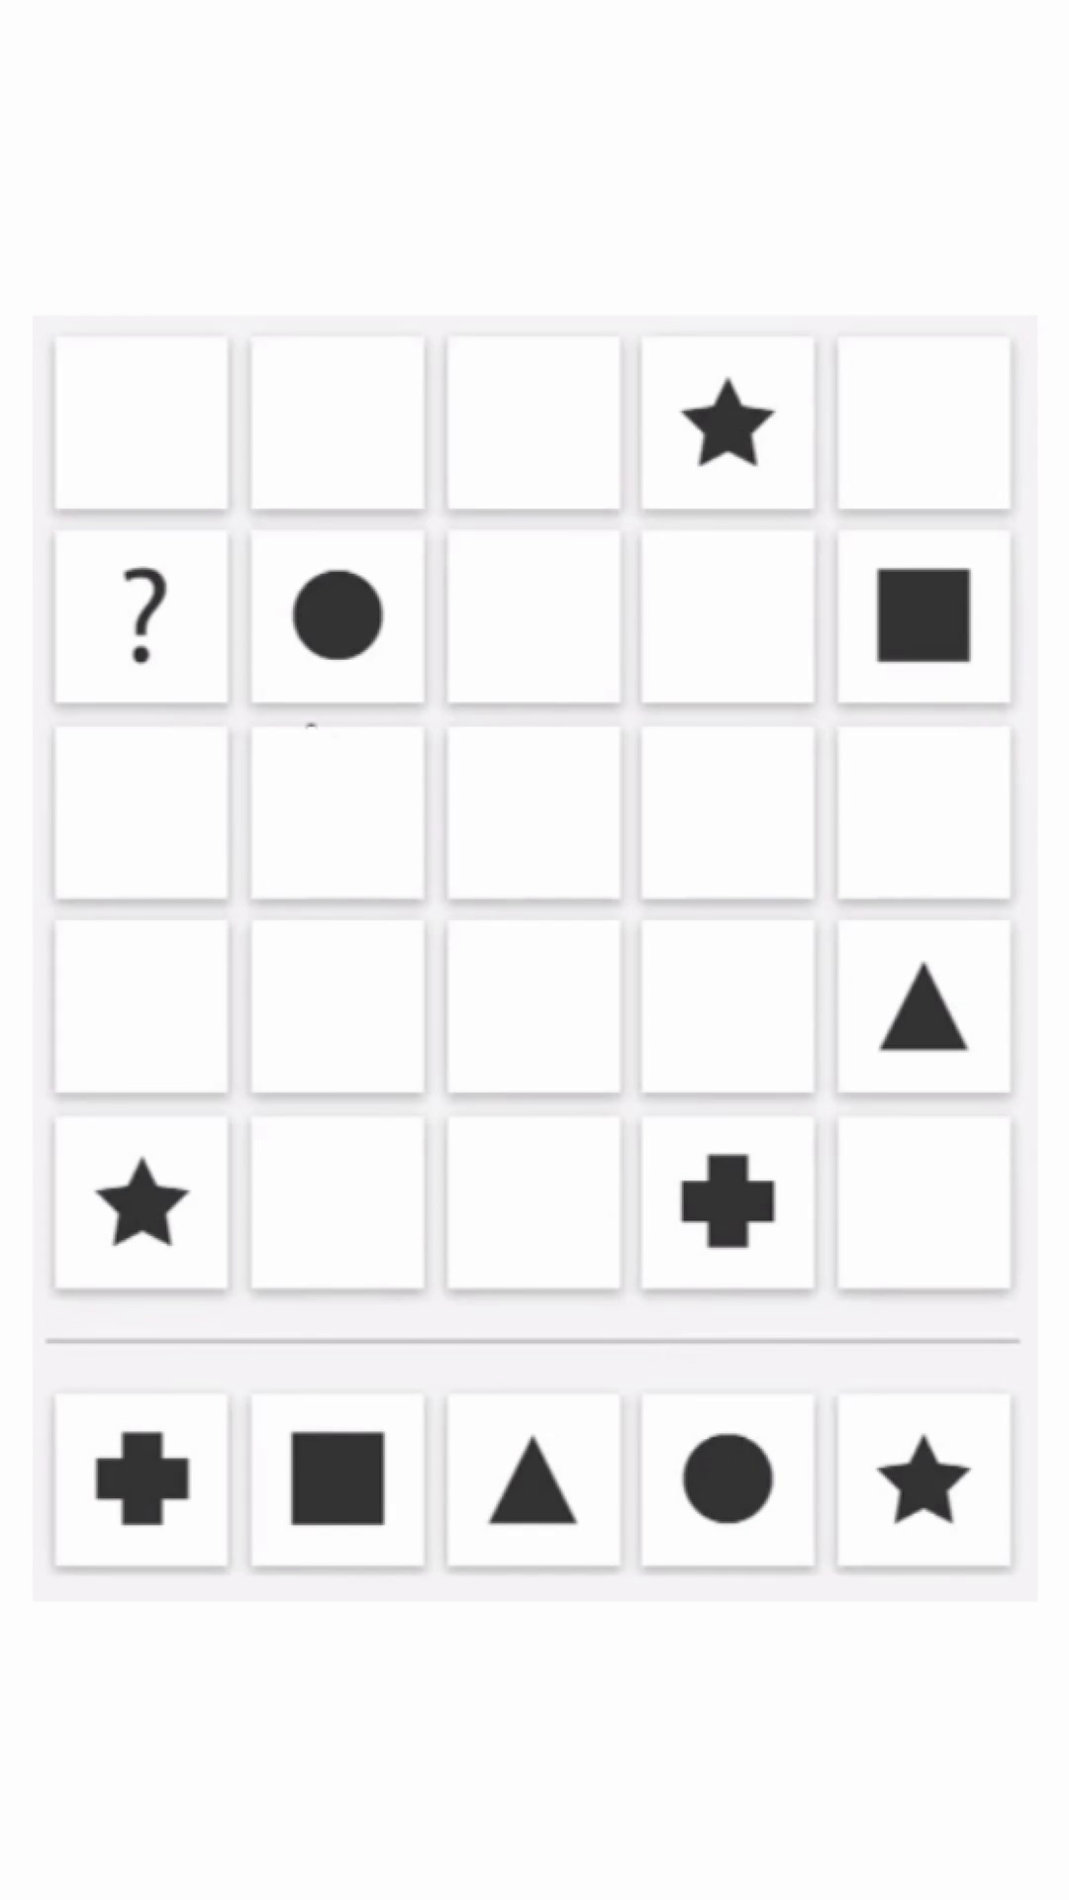
Step: Mark the square, circle and star candidates red as ruled out for the question-mark cell
{"action": "left_click", "coordinate": [923, 1478]}
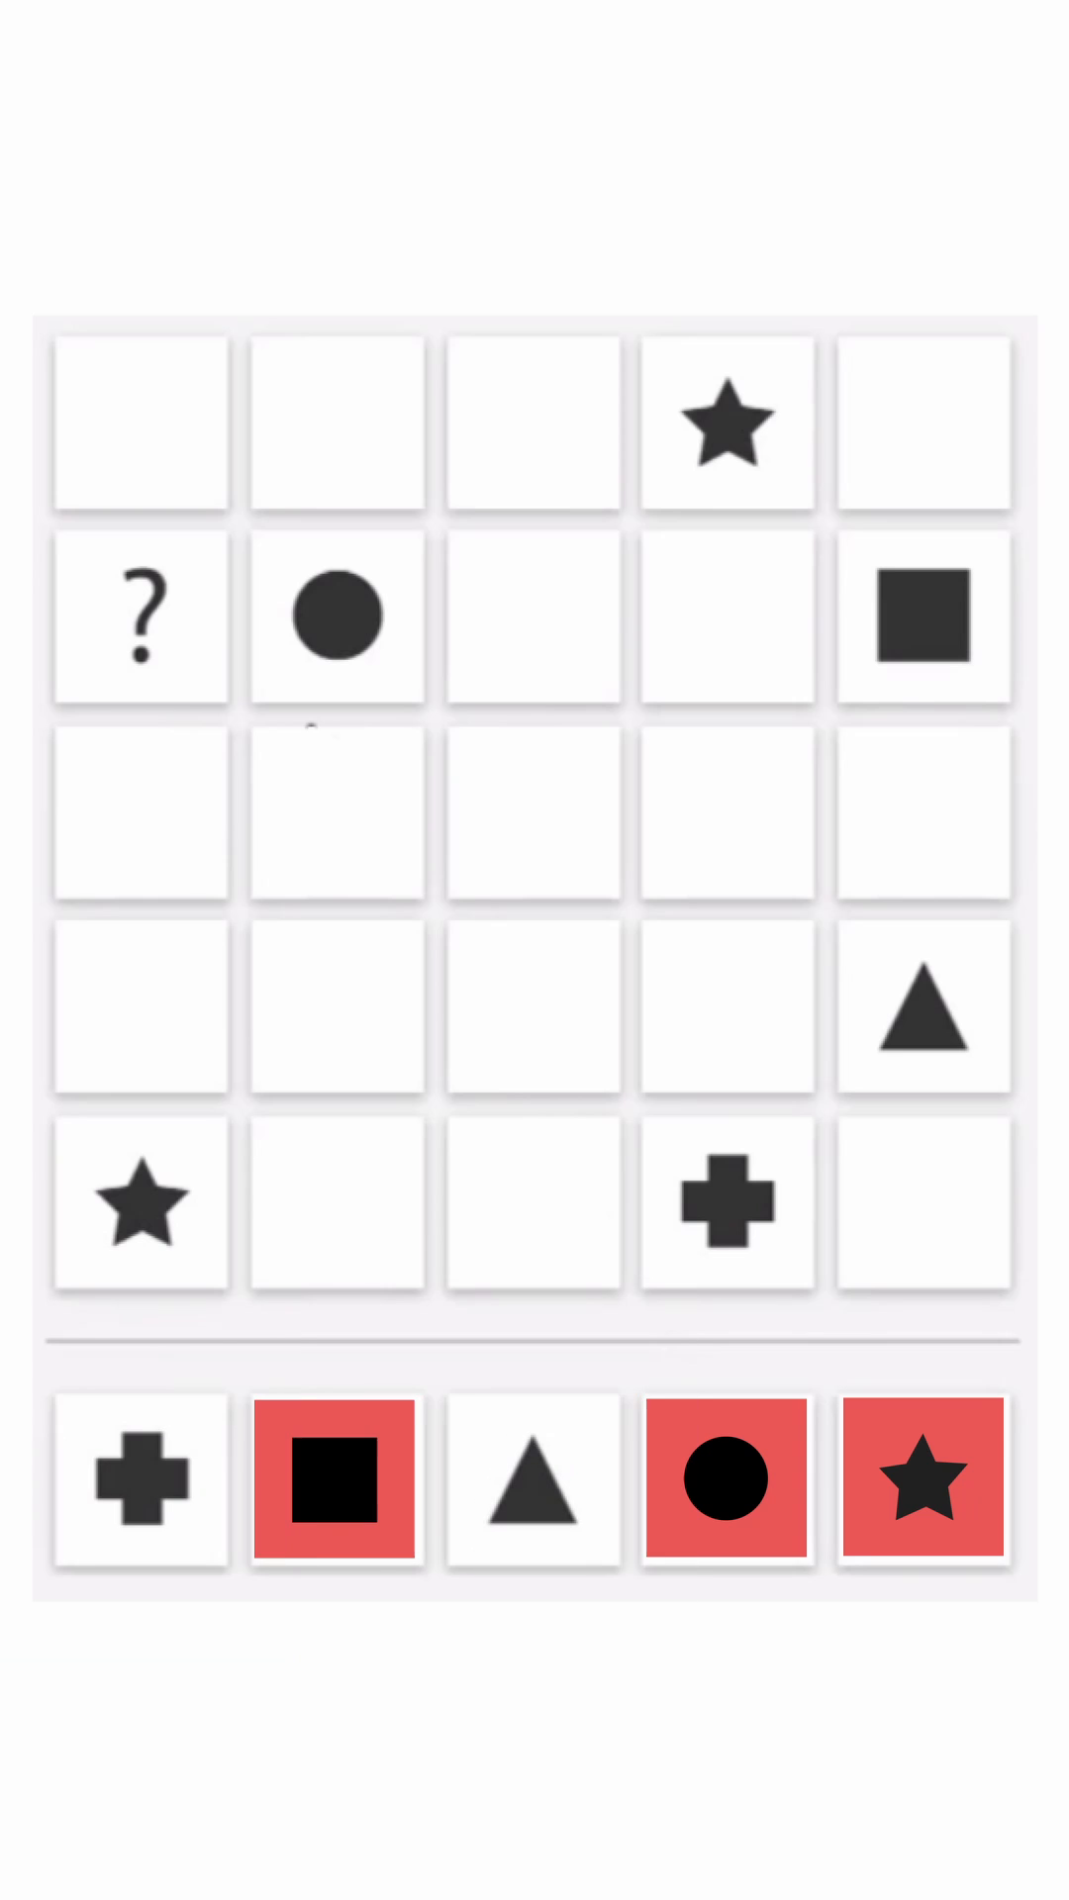
Step: Highlight the empty row 2, column 4 cell yellow and zoom the plus in row 5
{"action": "left_click", "coordinate": [724, 618]}
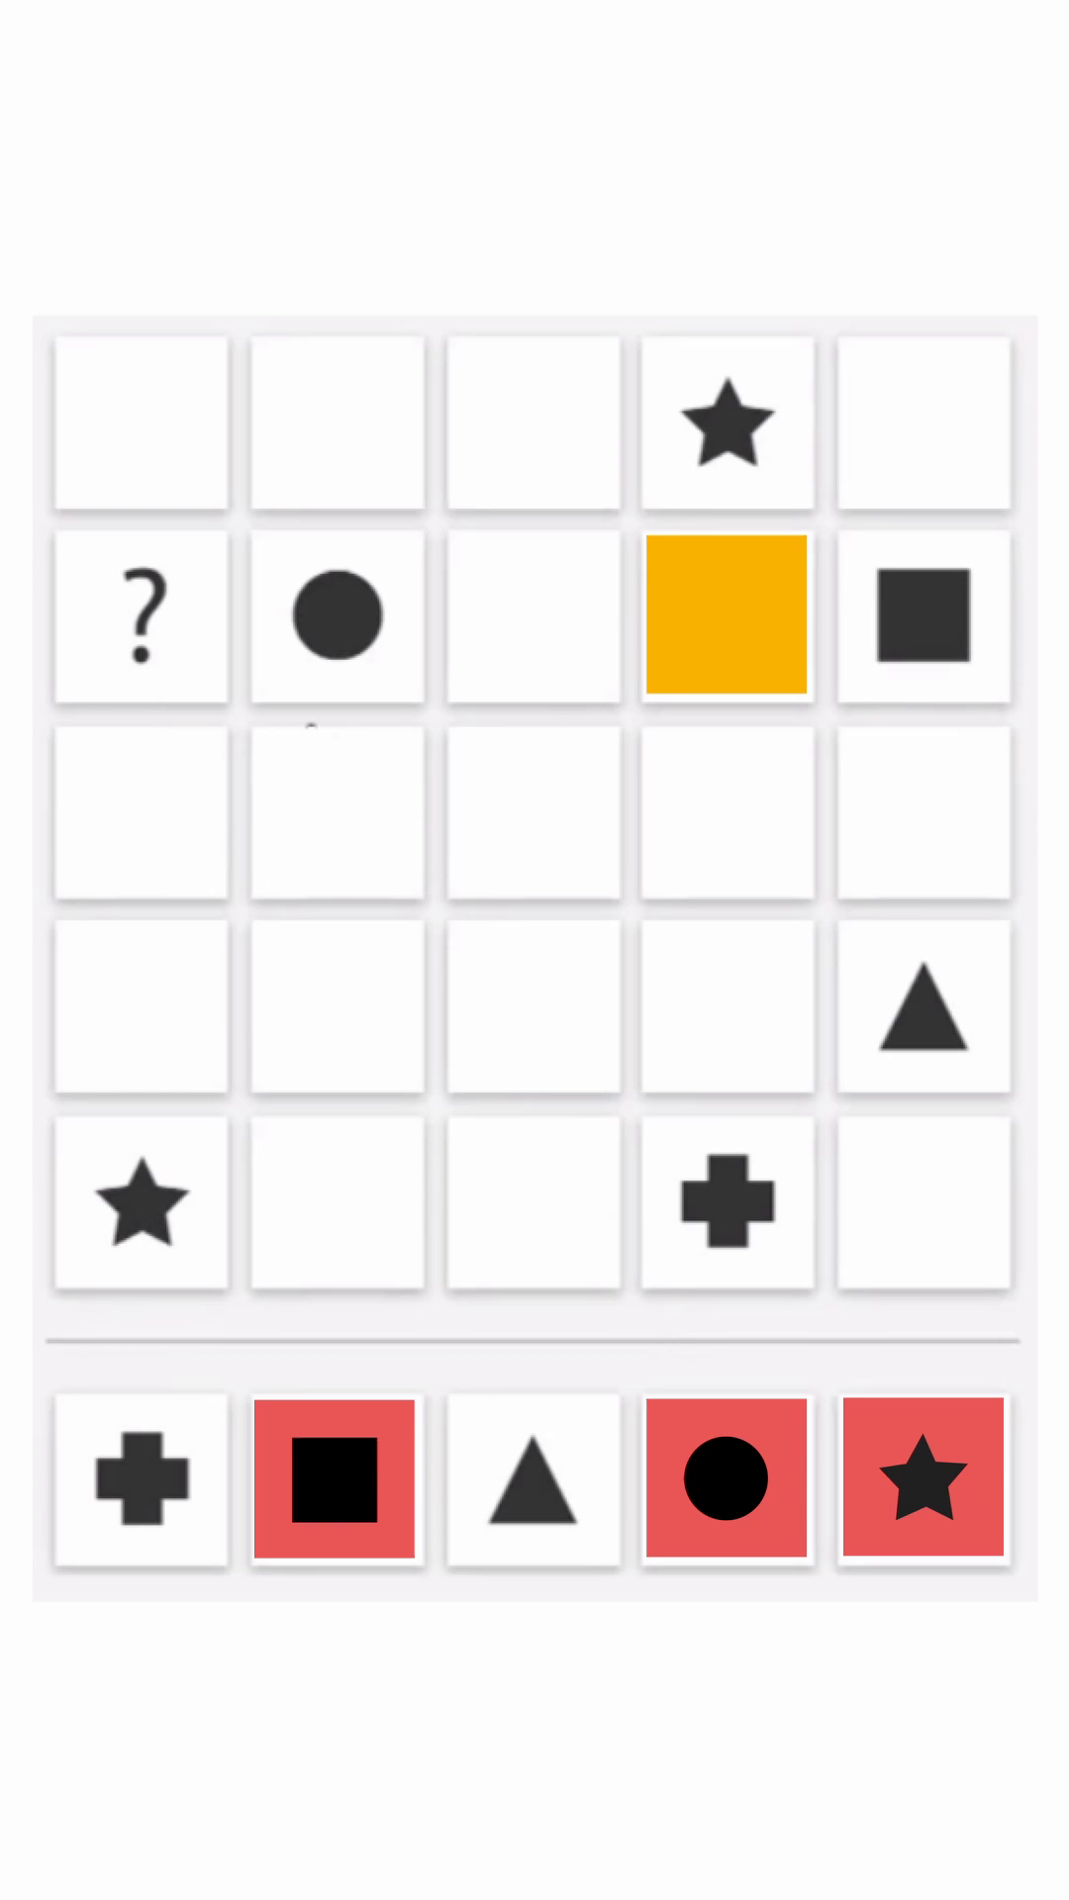
{"action": "left_click", "coordinate": [724, 1208]}
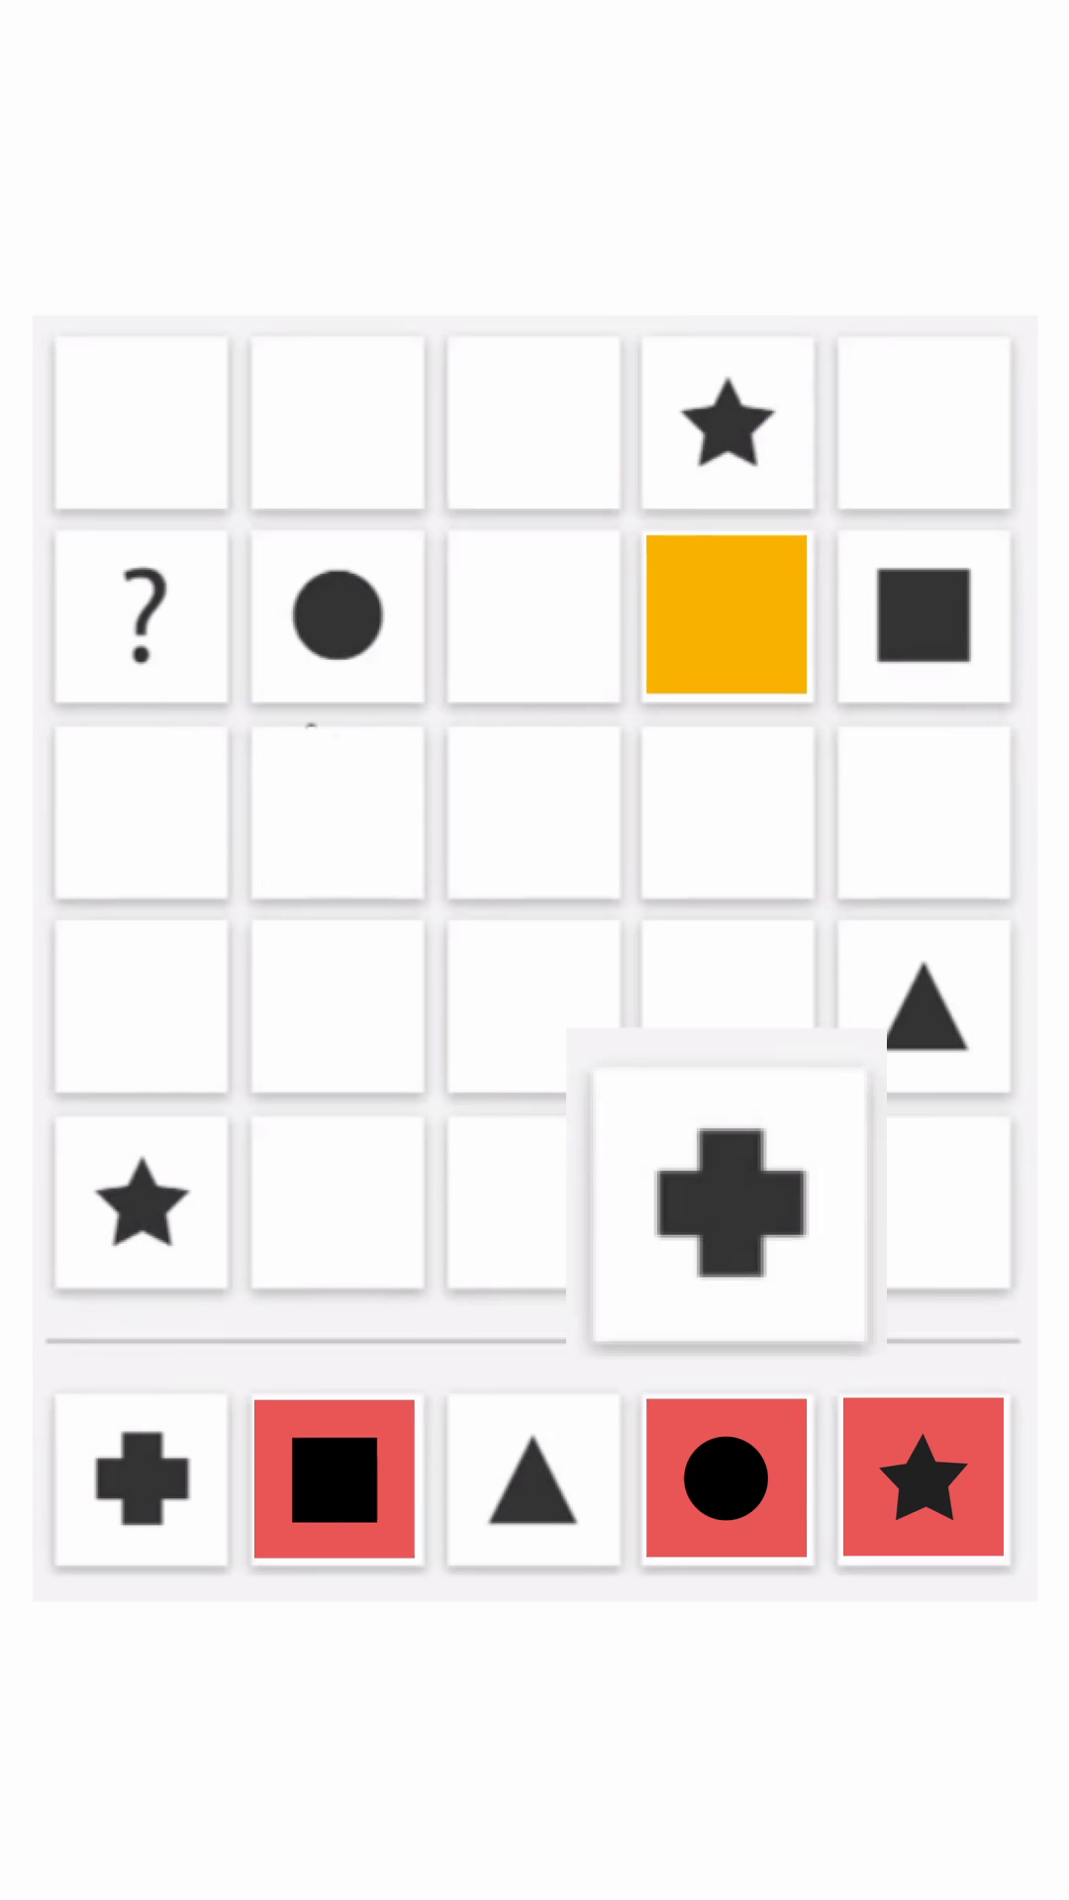